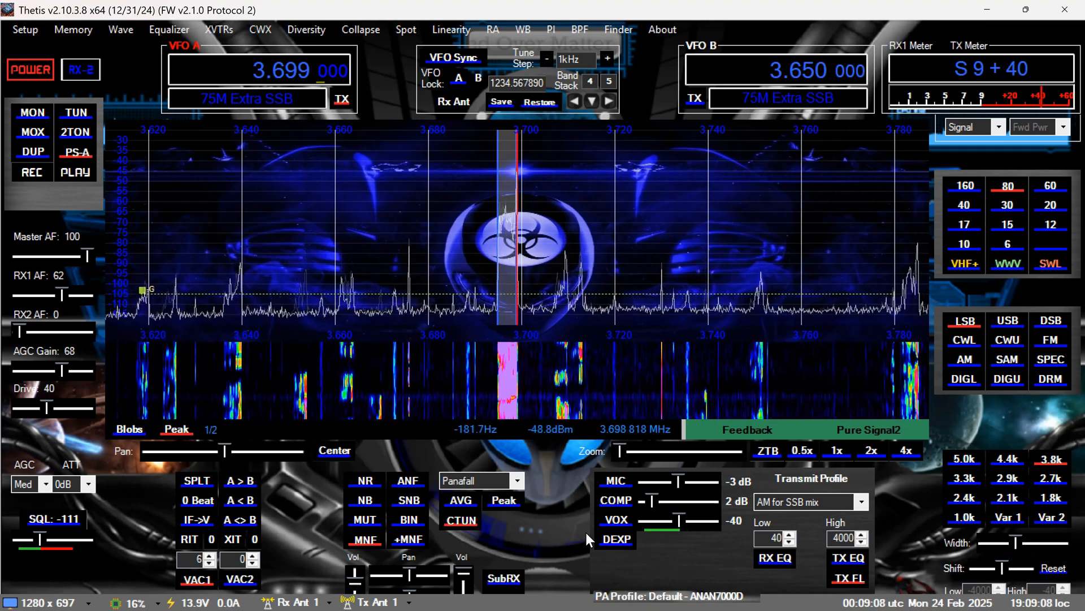
mouse_move(558, 538)
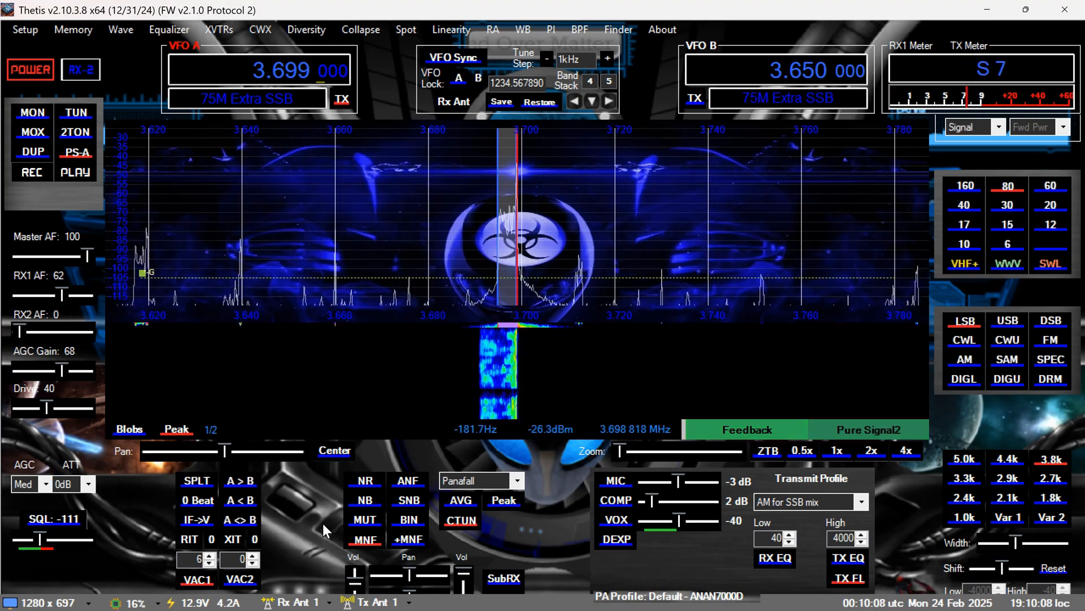
Enable NR2 noise reduction on the 3.699 MHz SSB signal on 75 m
left_click(364, 480)
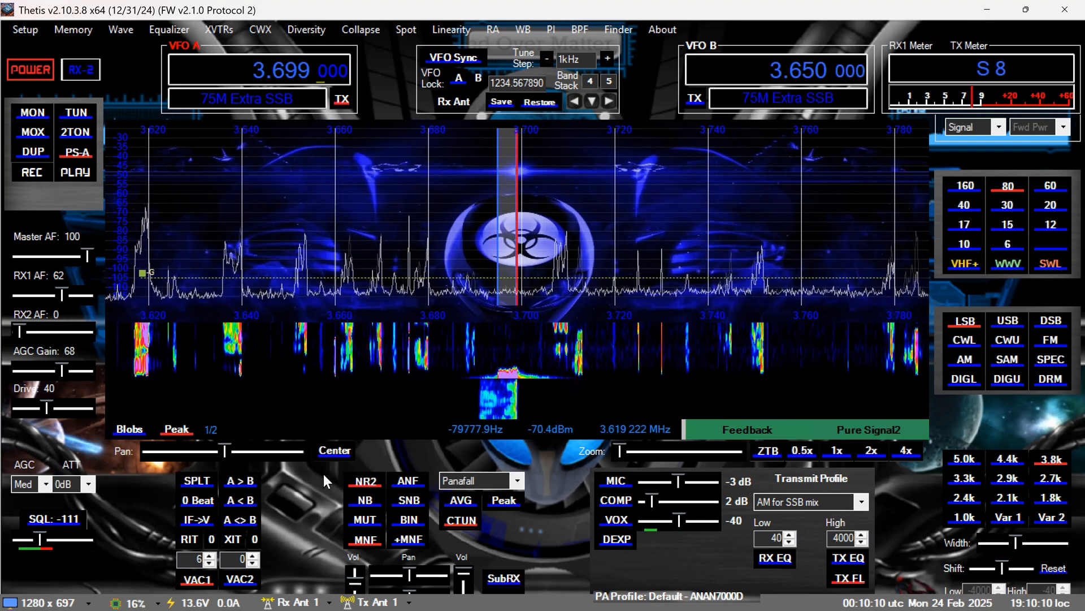